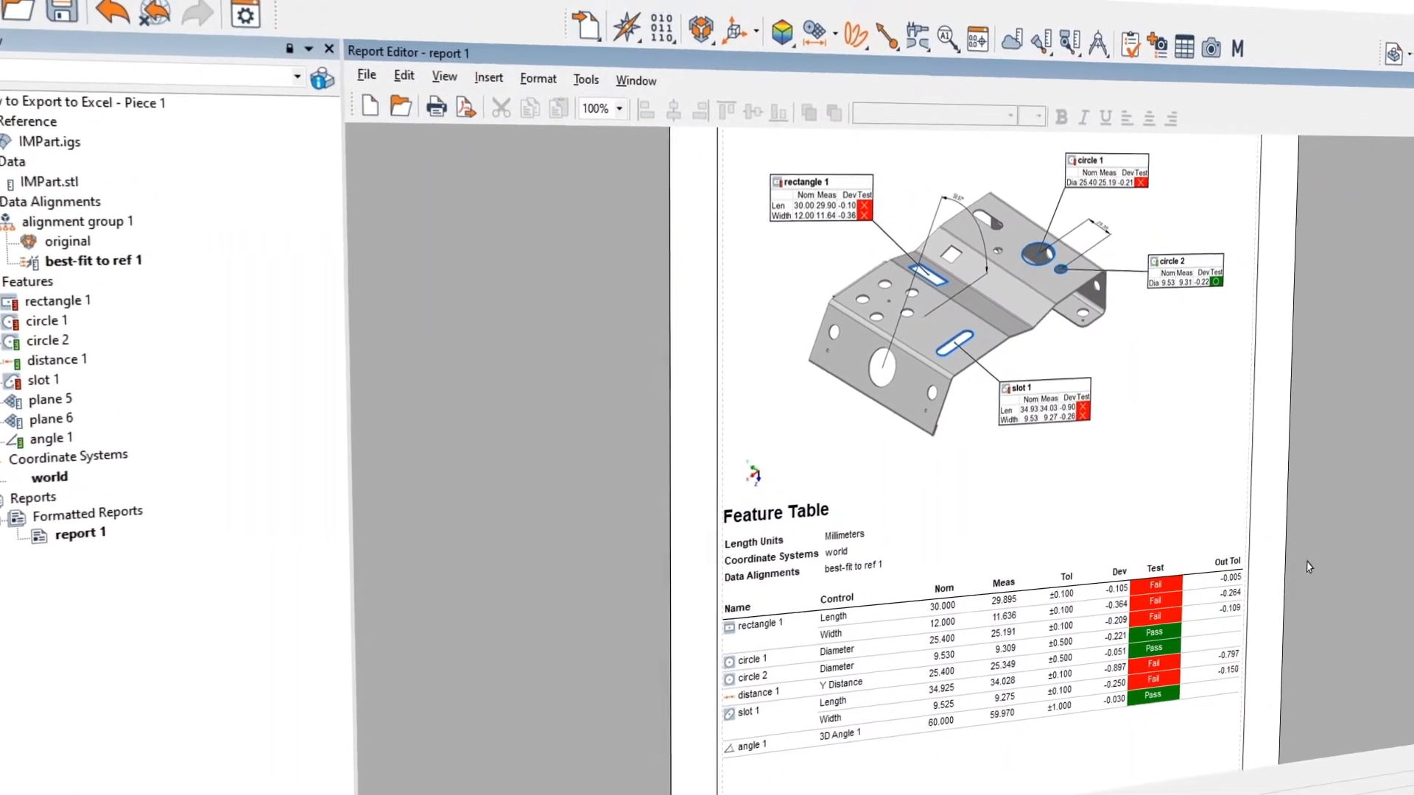
- Show report 1 in the Report Editor and select its Feature Table on the page
{"action": "double_click", "coordinate": [274, 362]}
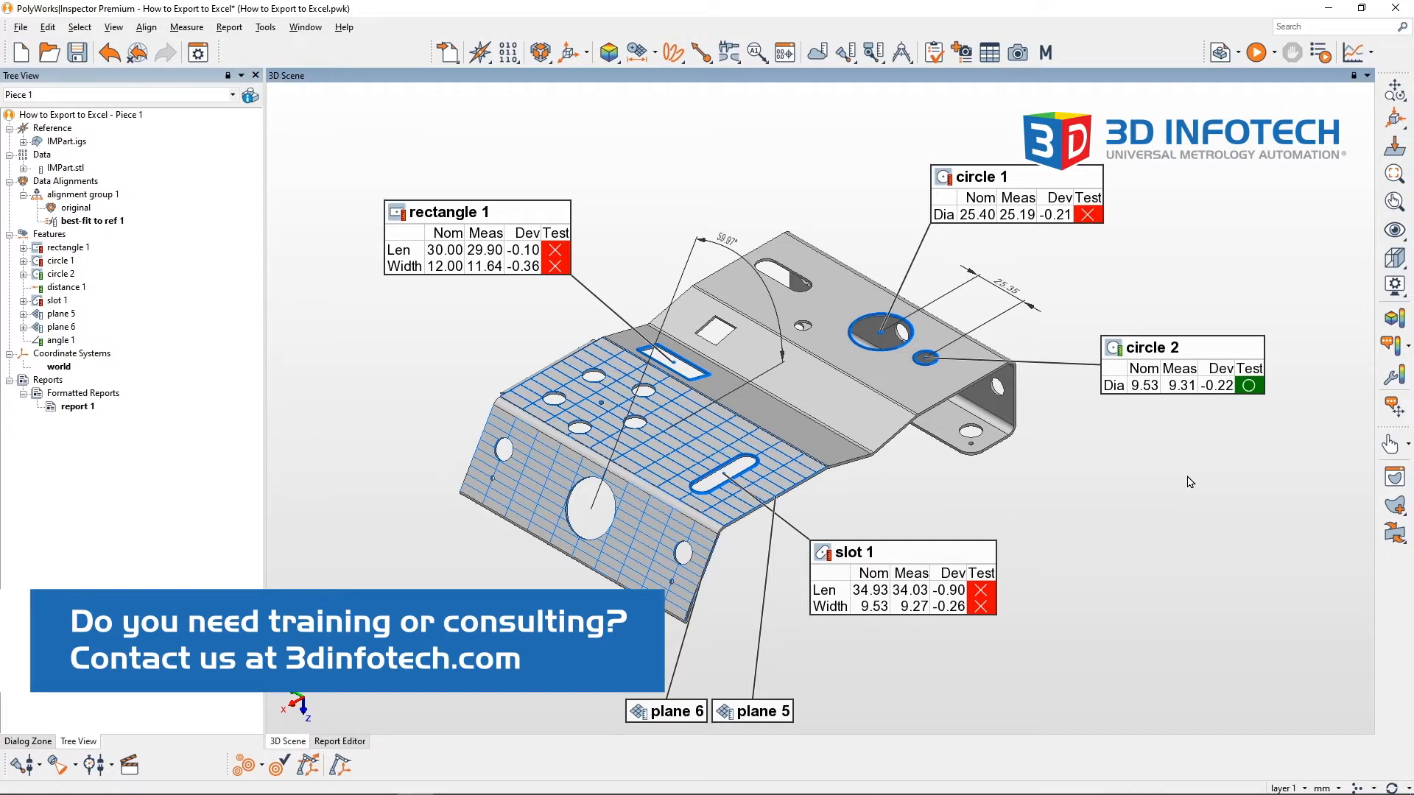
{"action": "mouse_move", "coordinate": [1198, 455]}
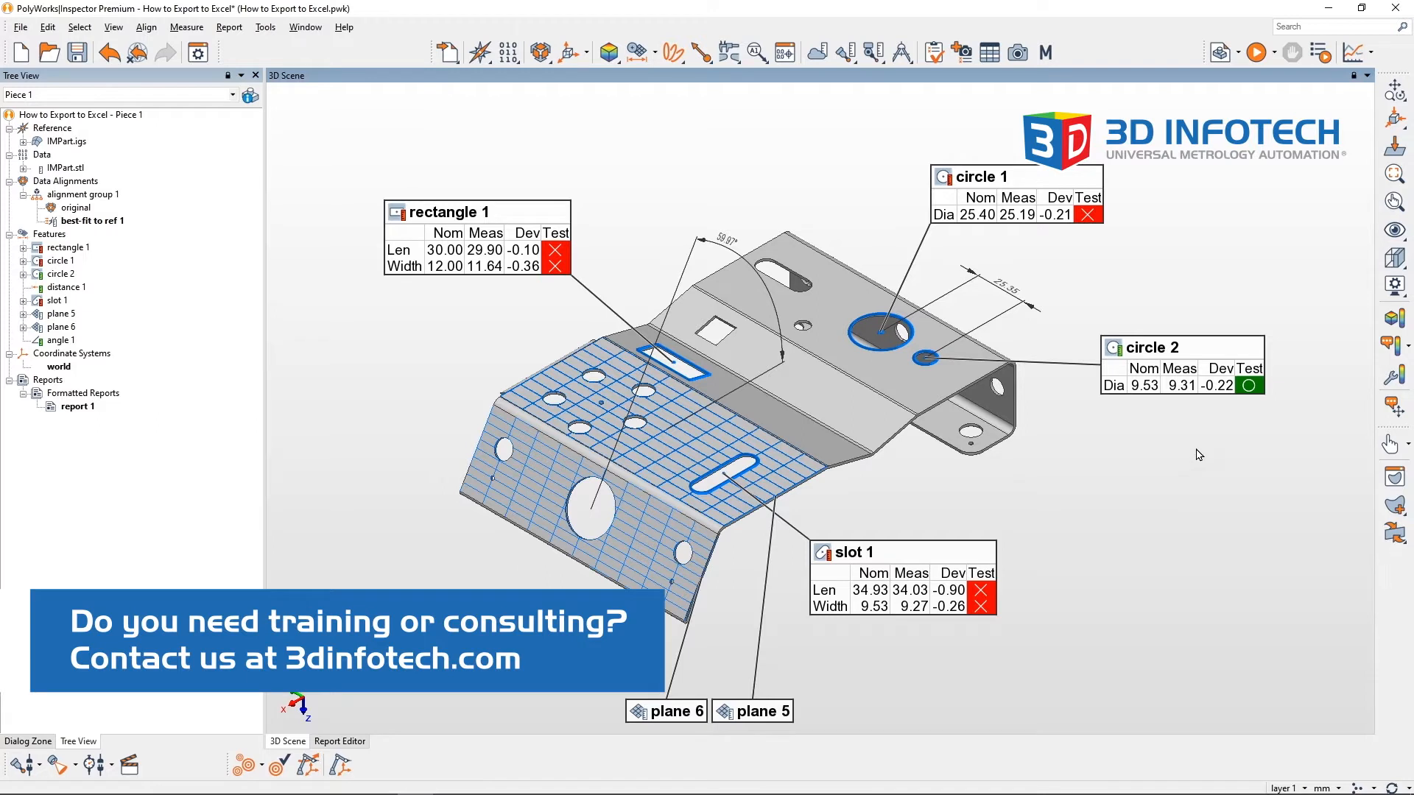
{"action": "mouse_move", "coordinate": [1113, 402]}
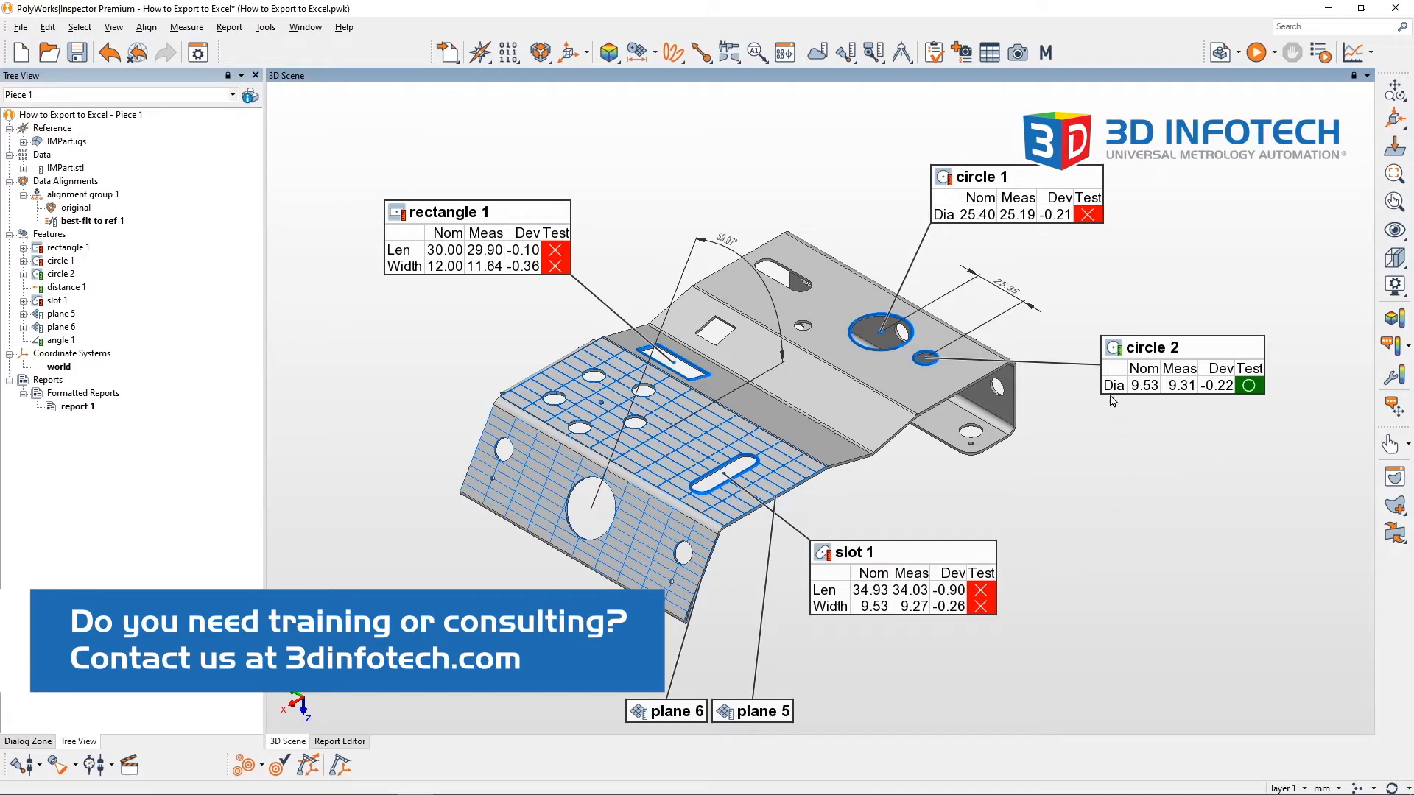
{"action": "mouse_move", "coordinate": [1078, 354]}
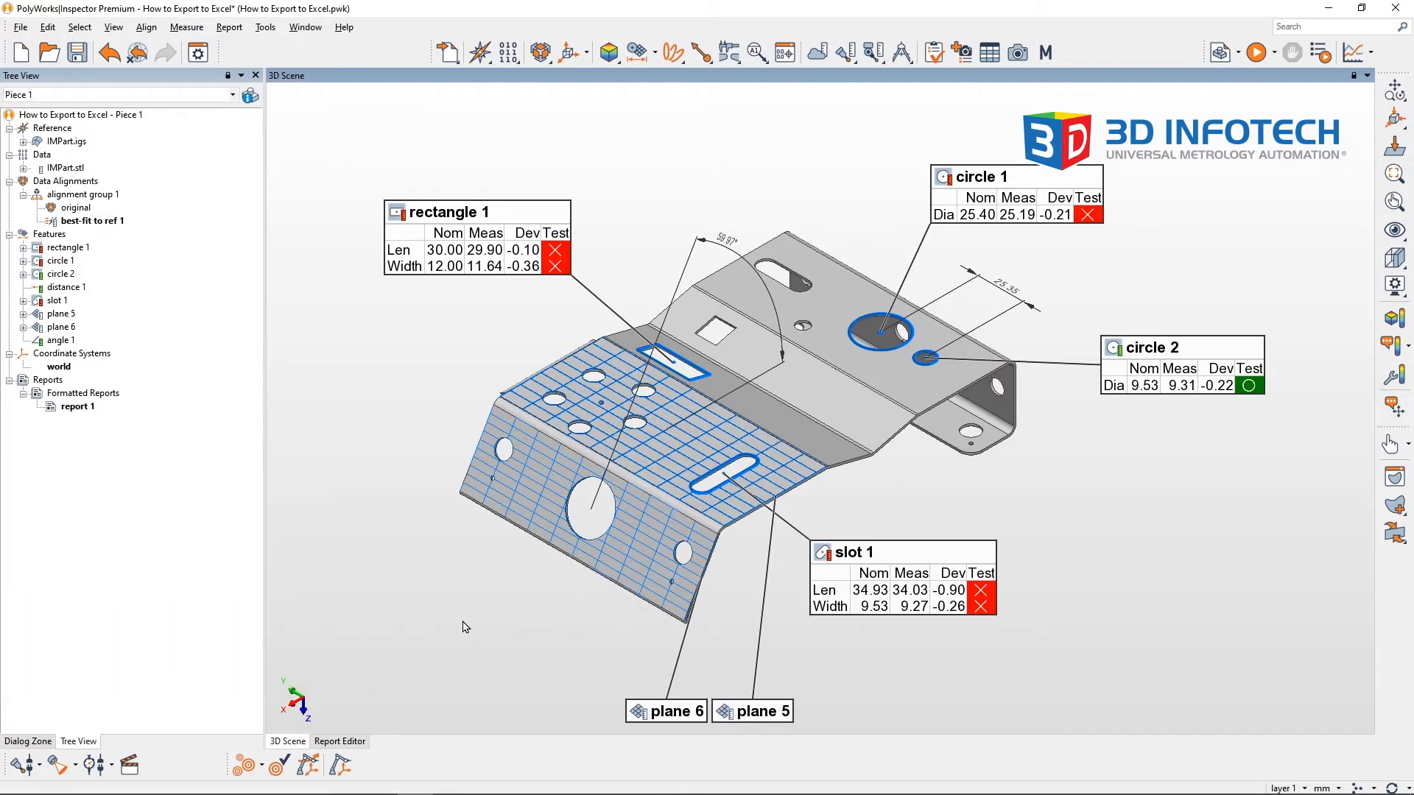
{"action": "left_click", "coordinate": [339, 741]}
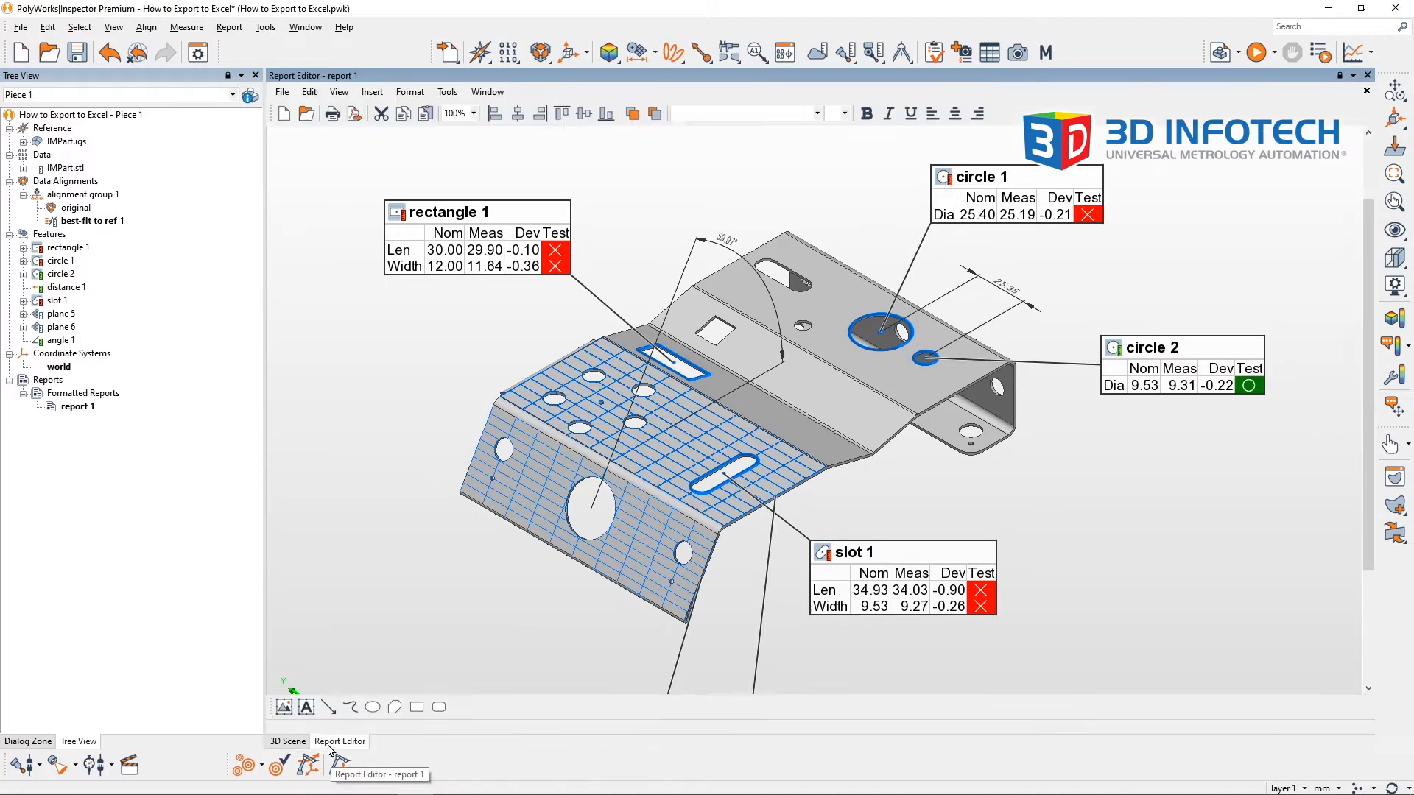
{"action": "left_click", "coordinate": [339, 740]}
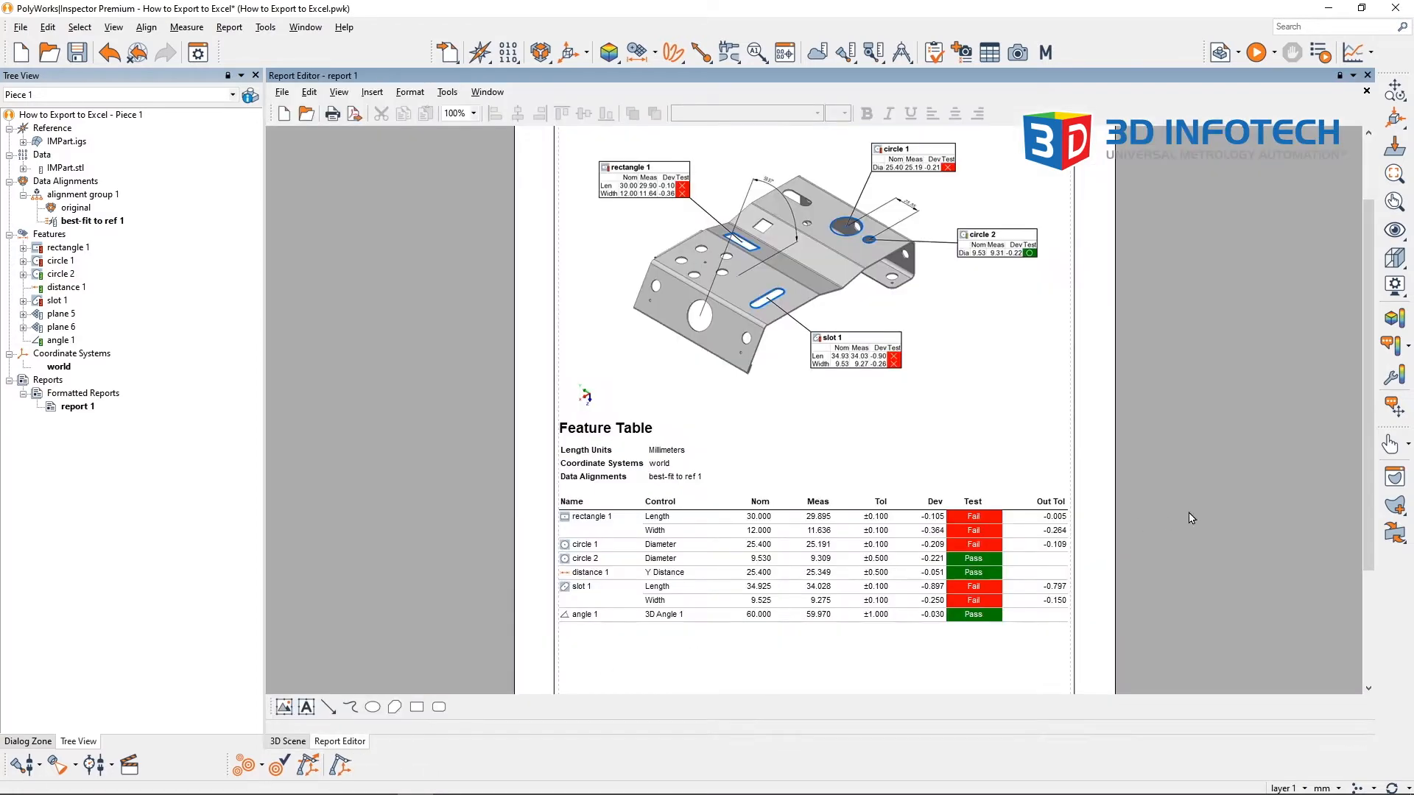
{"action": "mouse_move", "coordinate": [913, 652]}
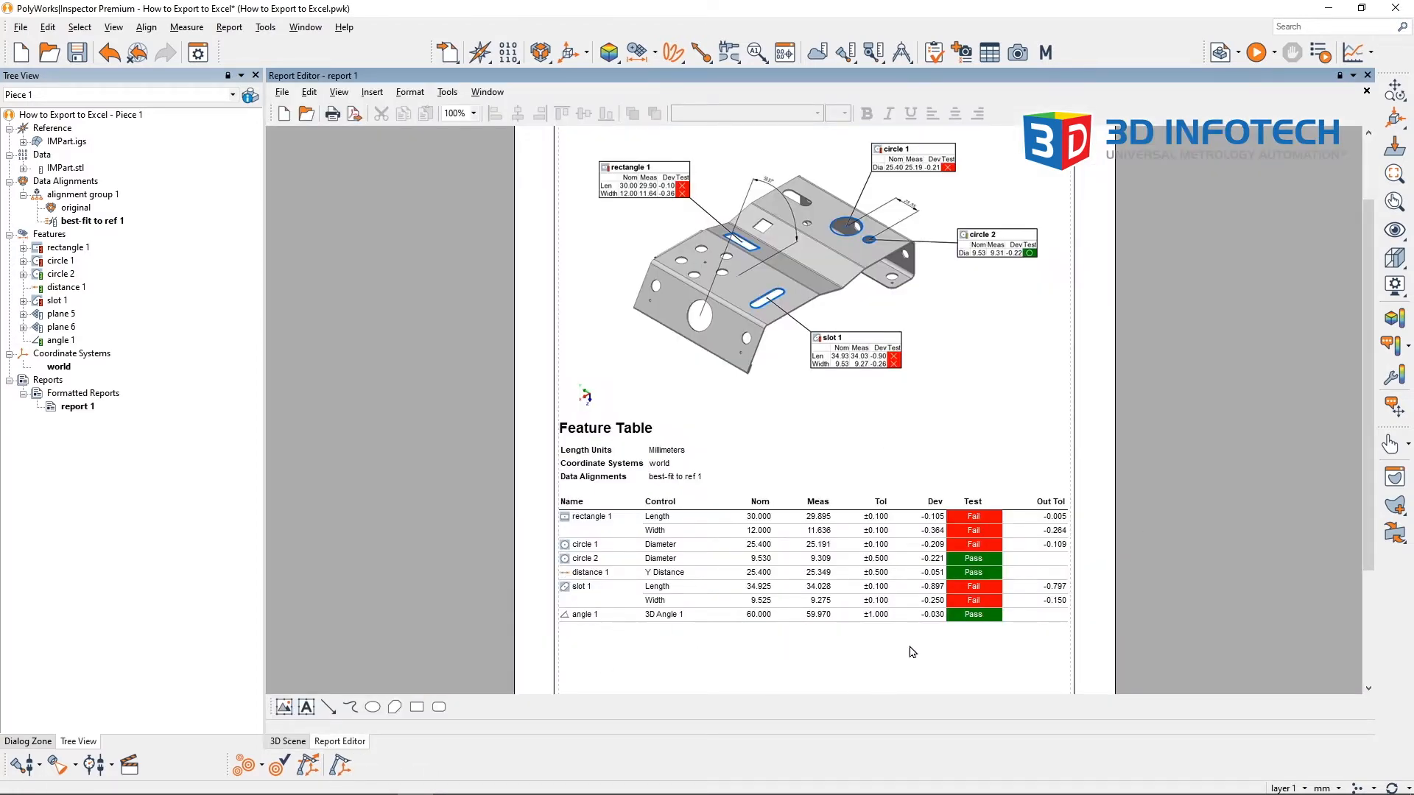
{"action": "mouse_move", "coordinate": [757, 644]}
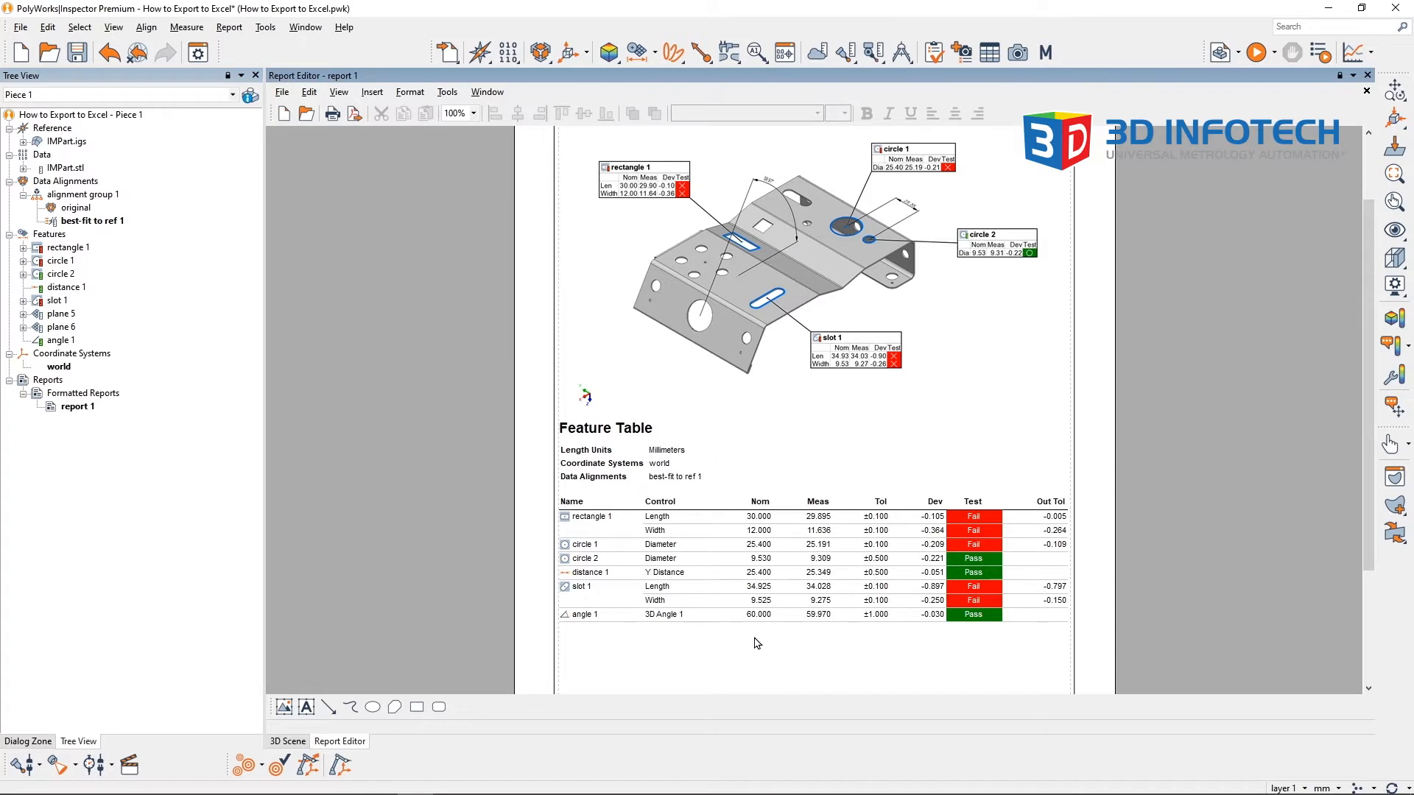
{"action": "mouse_move", "coordinate": [1001, 459]}
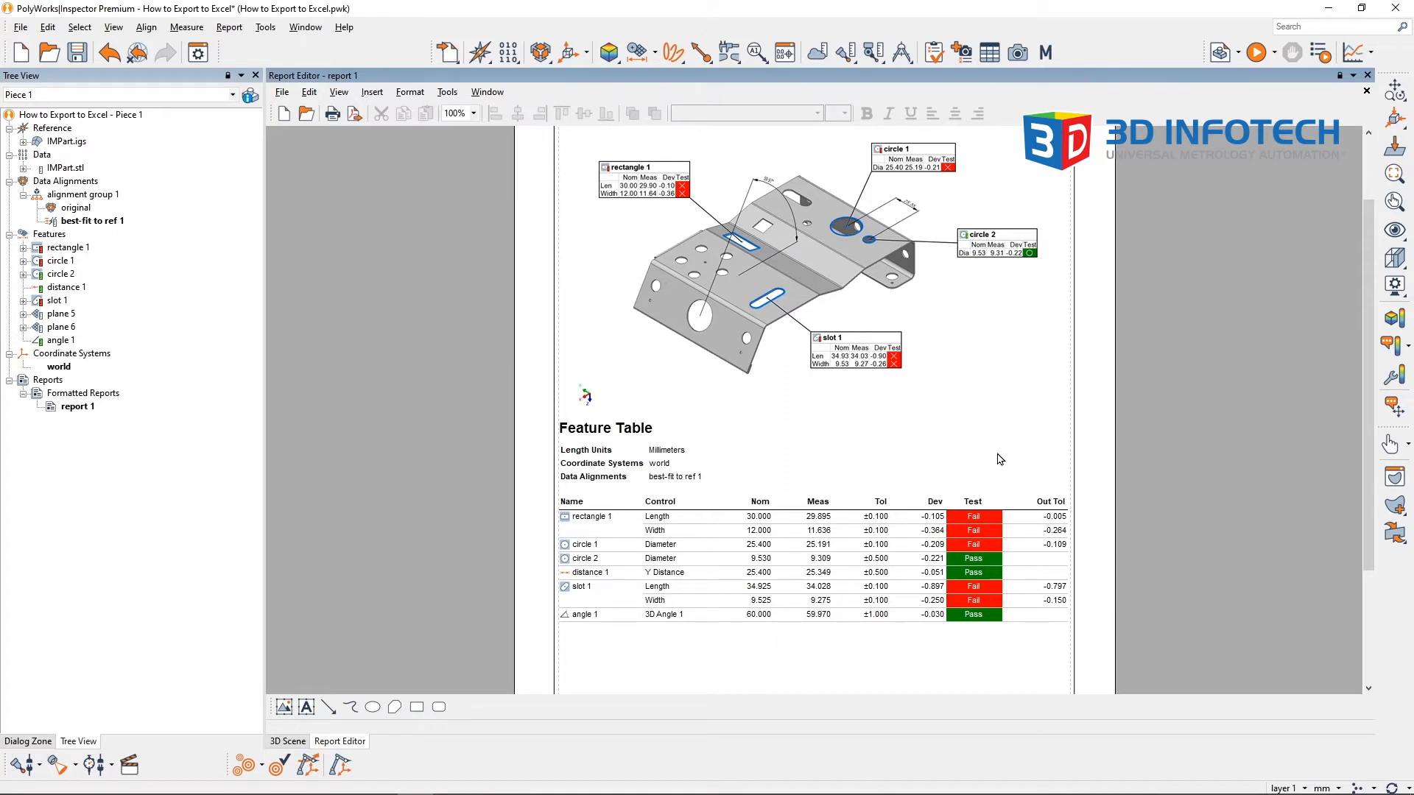
{"action": "left_click", "coordinate": [995, 452]}
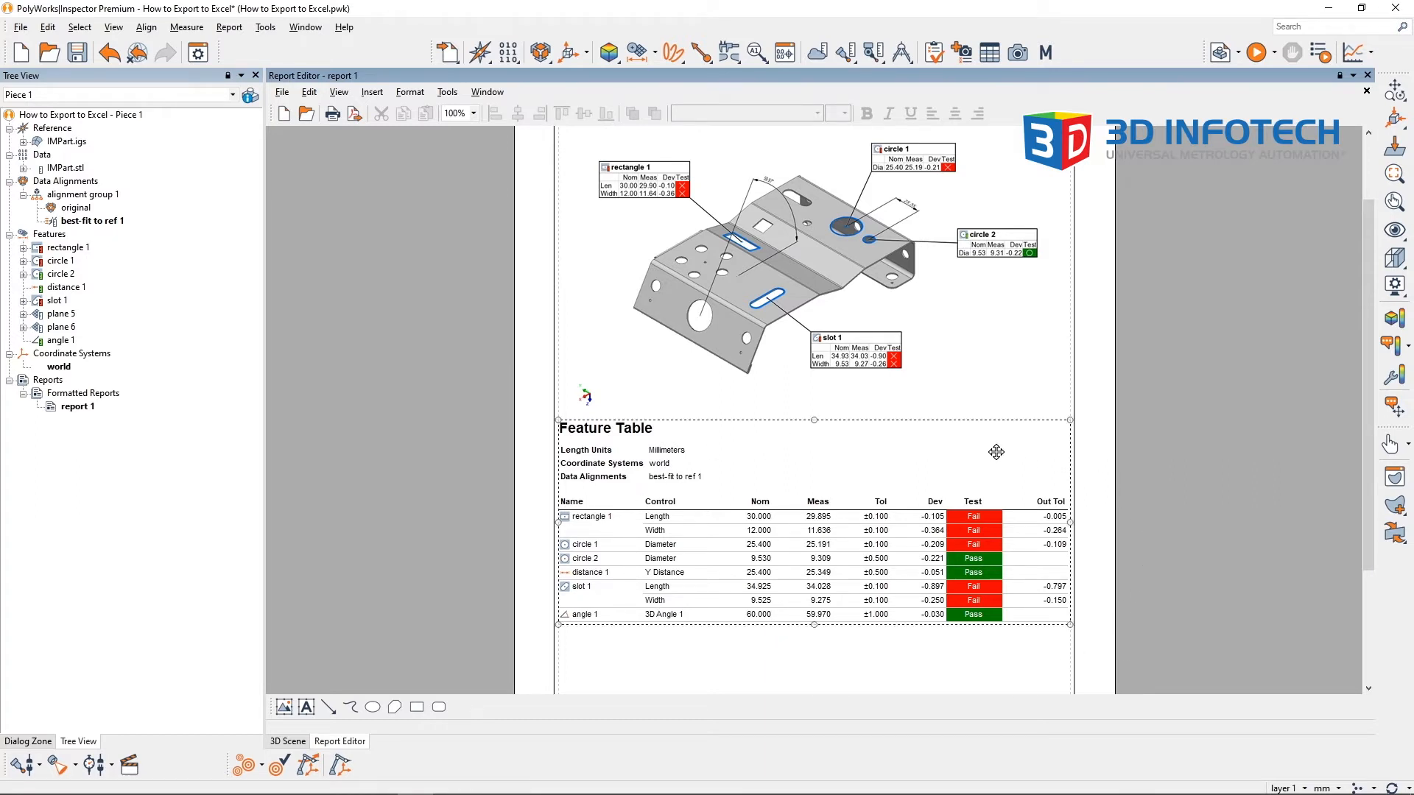
- Export the selected Feature Table as a Microsoft Excel file named 'Example Test'
{"action": "right_click", "coordinate": [996, 453]}
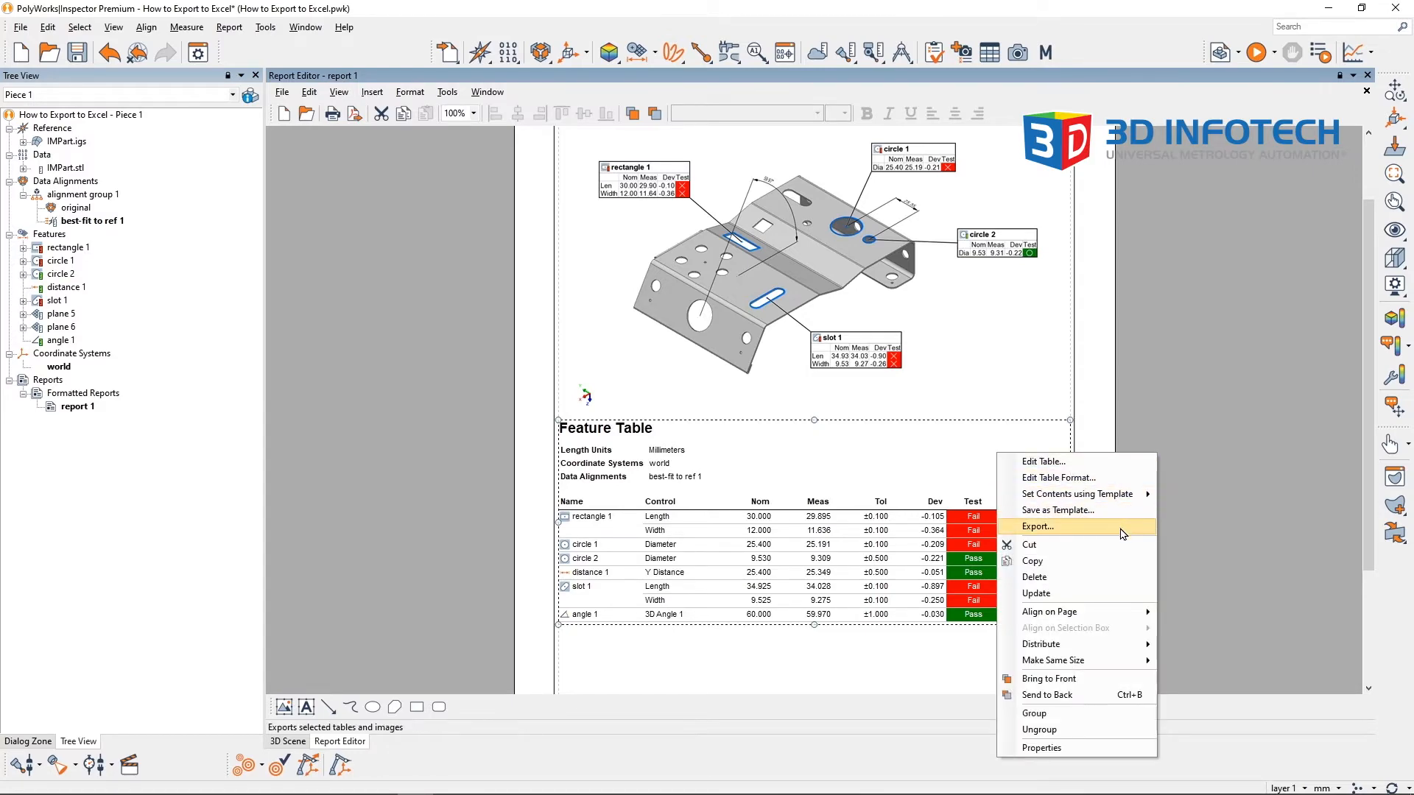
{"action": "left_click", "coordinate": [1037, 525]}
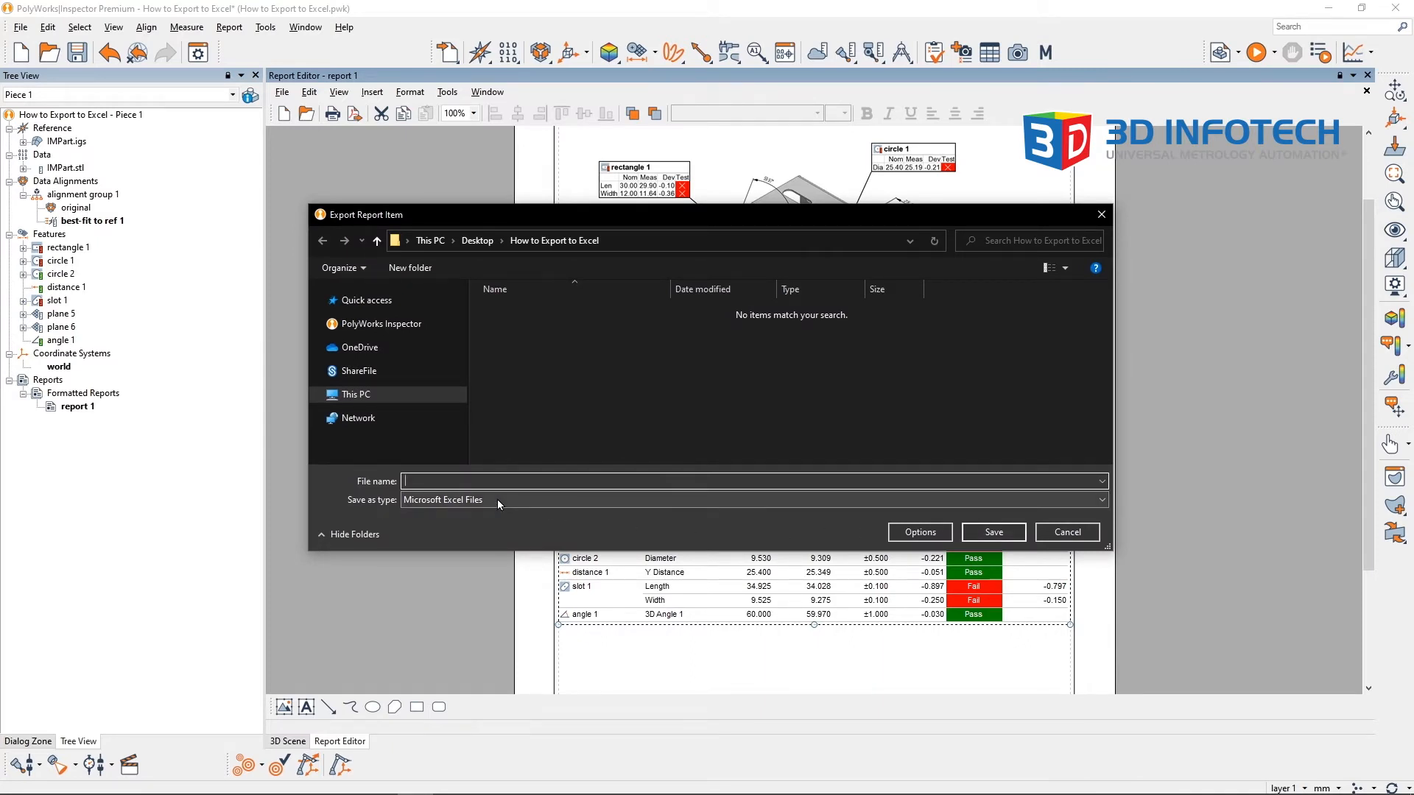
{"action": "left_click", "coordinate": [1102, 499]}
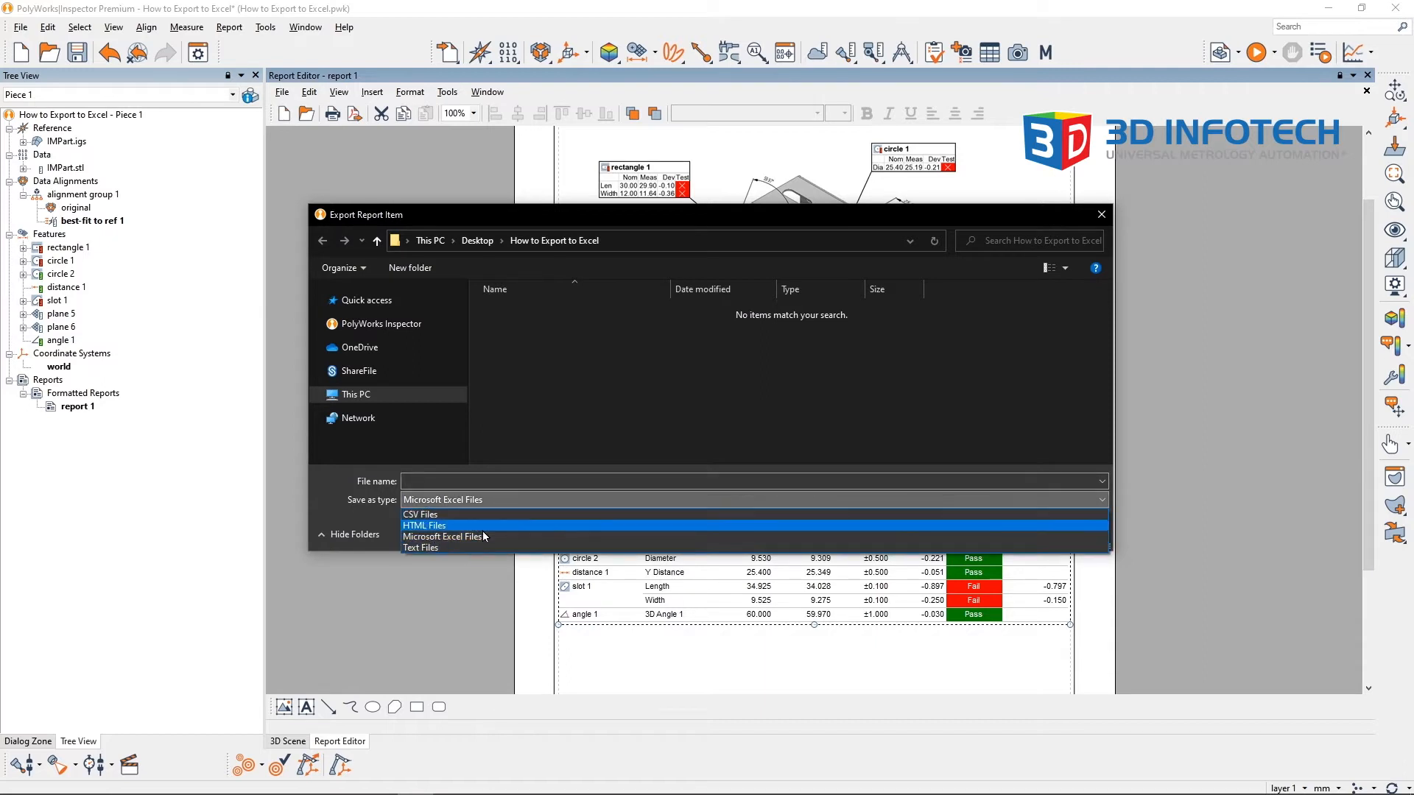
{"action": "mouse_move", "coordinate": [445, 559]}
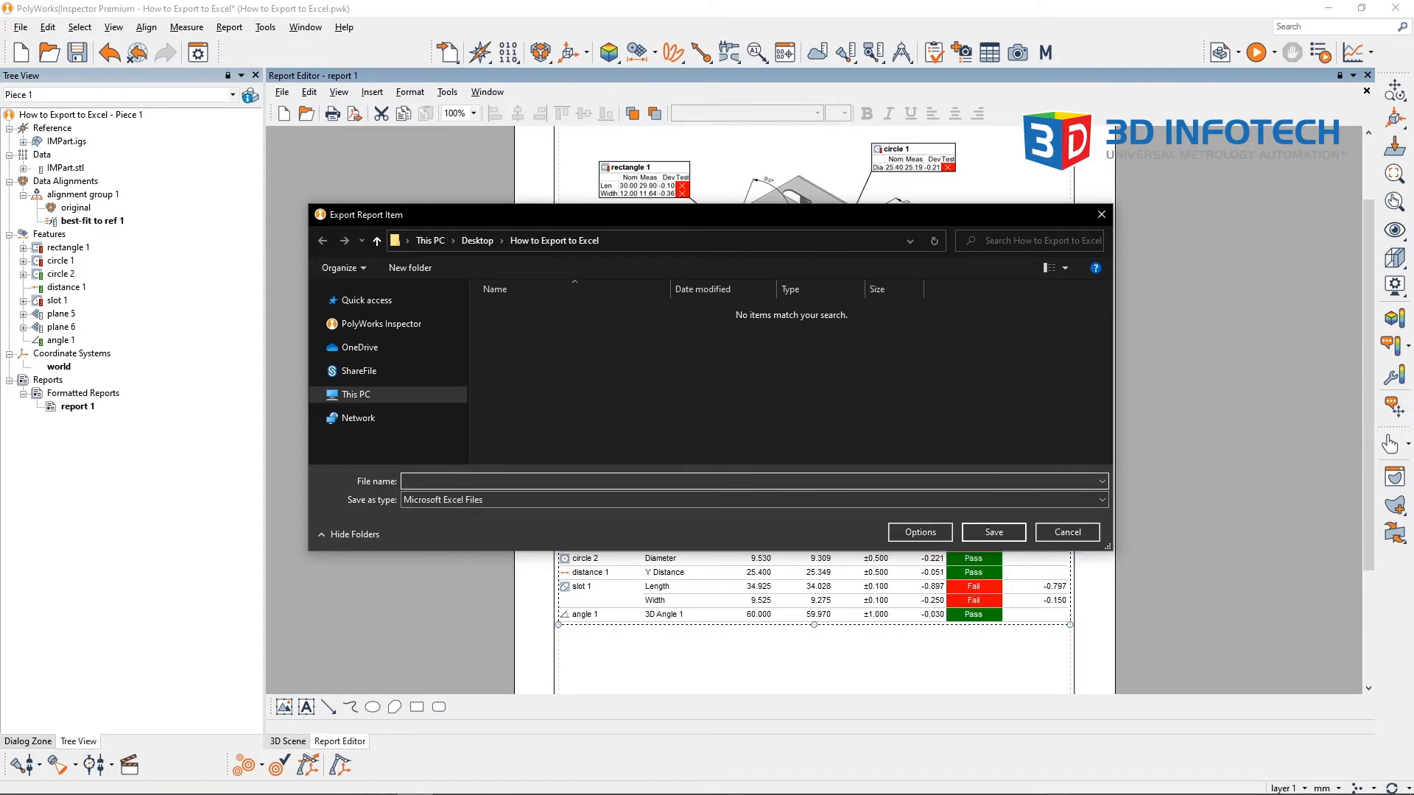
{"action": "type", "text": "Example Test"}
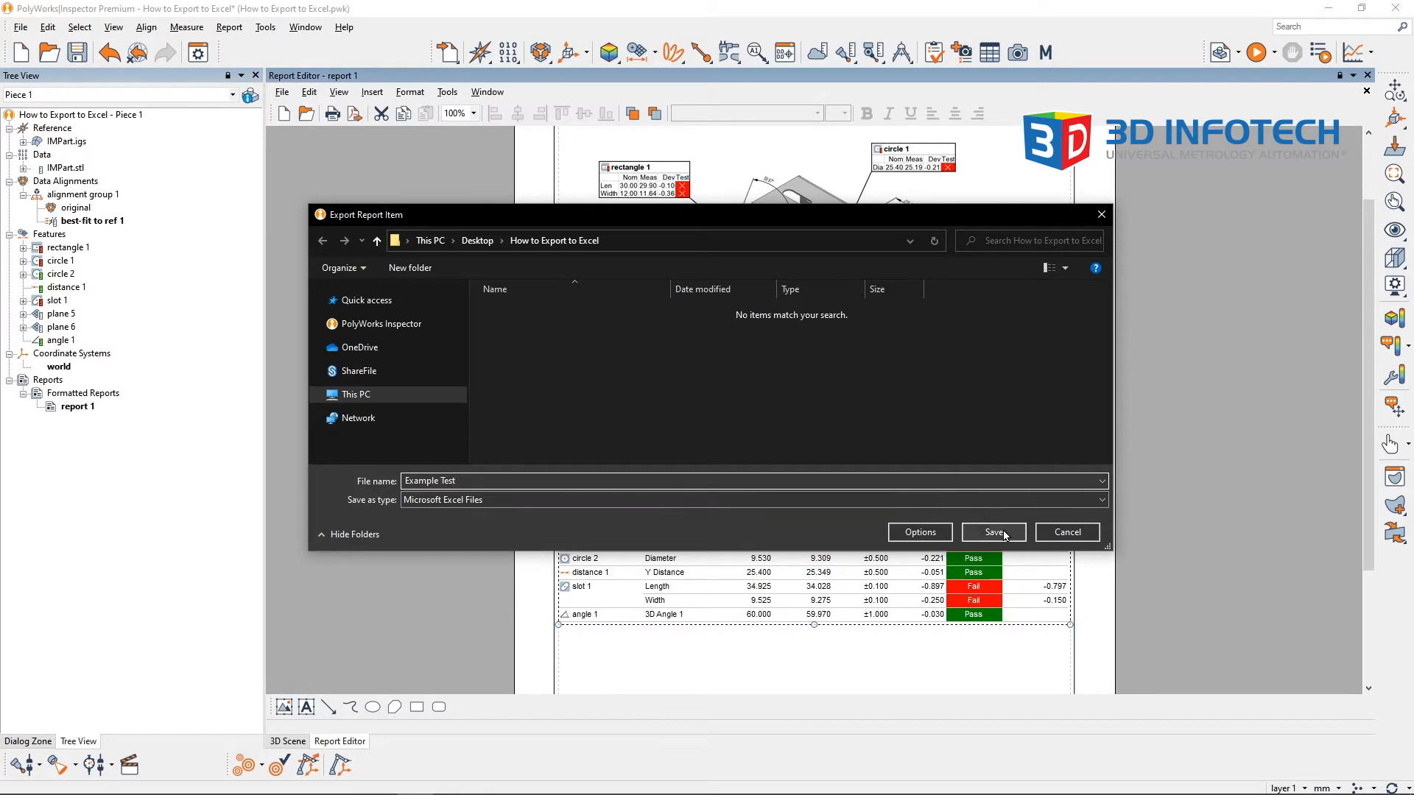
{"action": "left_click", "coordinate": [993, 534]}
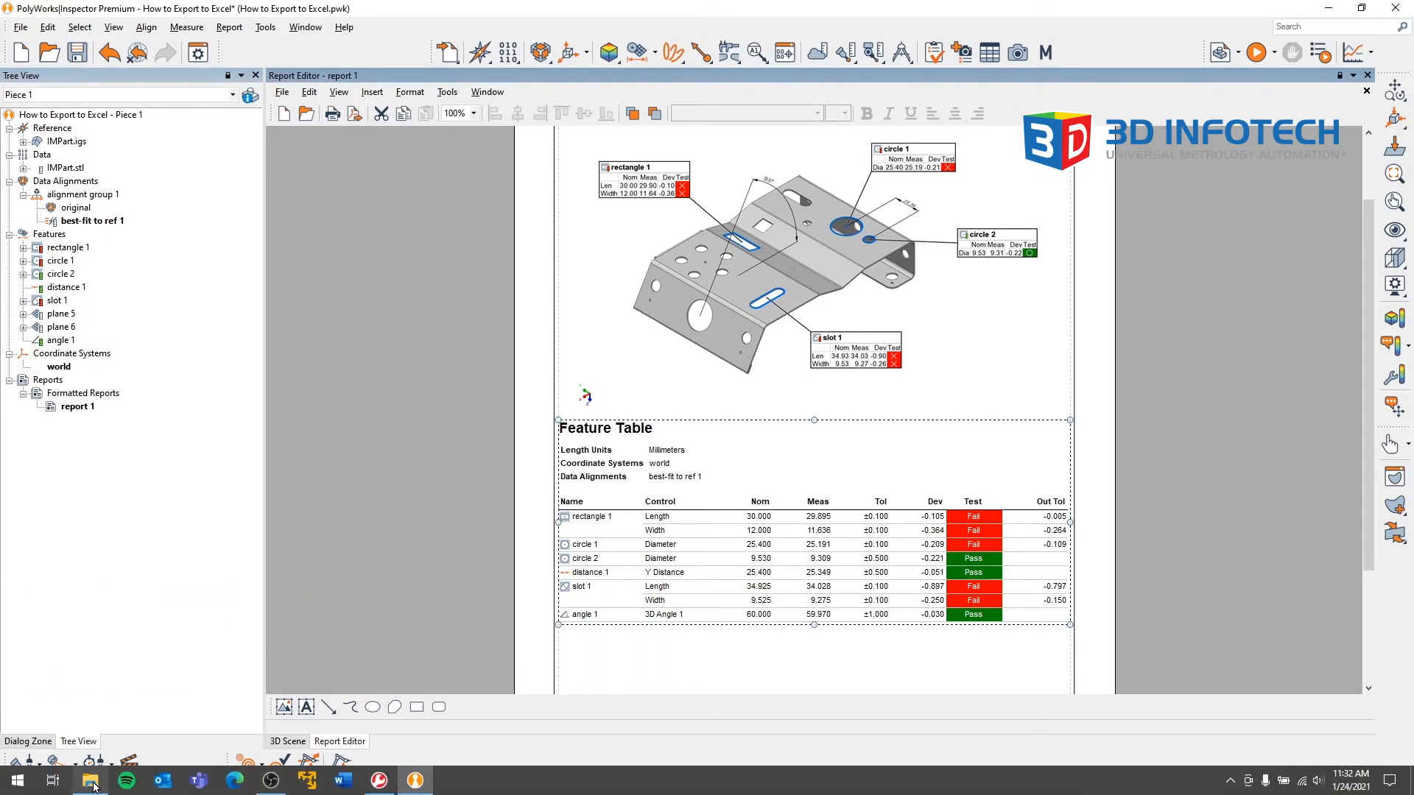
- Bring up File Explorer showing the 'How to Export to Excel' folder with Example Test
{"action": "left_click", "coordinate": [88, 780]}
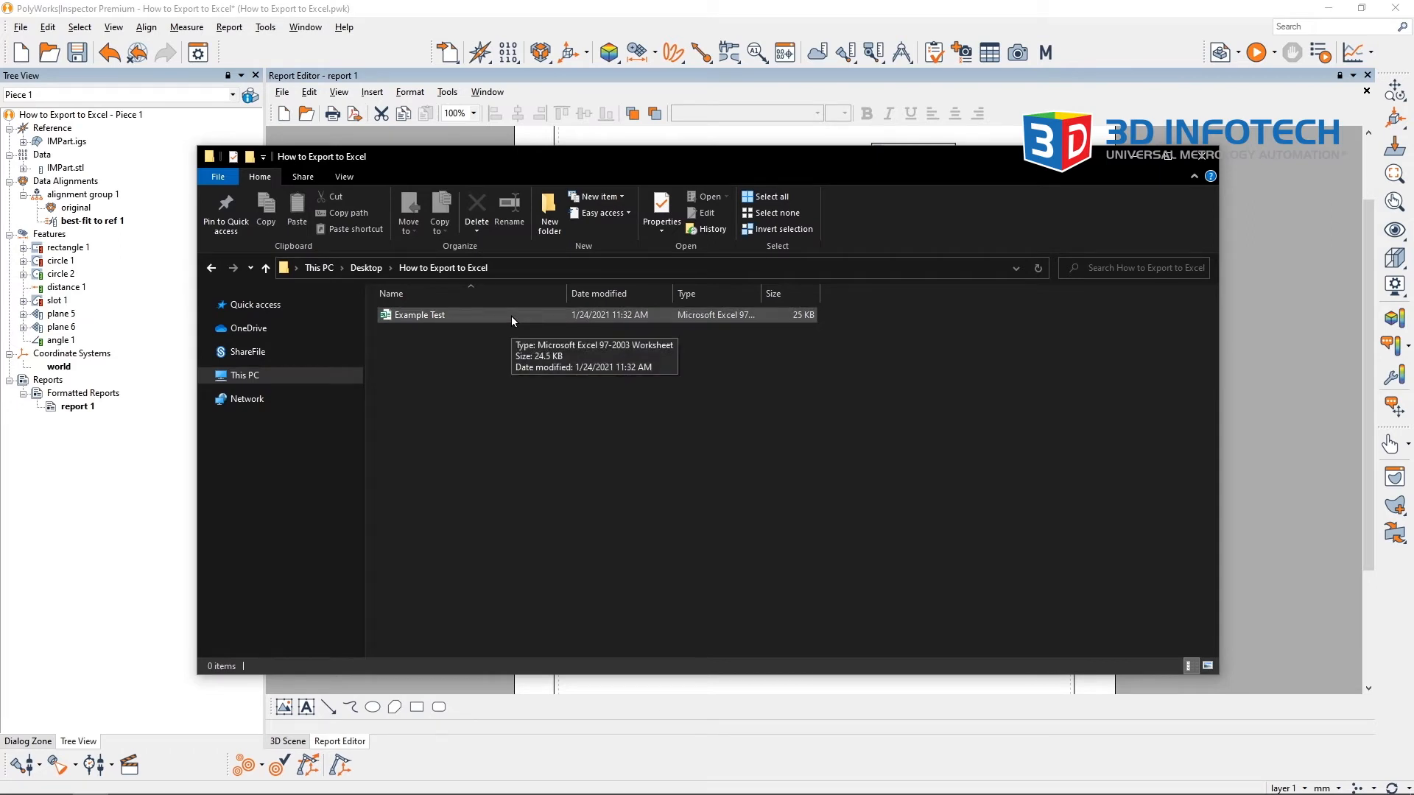
- Open Example Test in Excel and inspect cells C7, F7 and F8 against the report values
{"action": "double_click", "coordinate": [420, 316]}
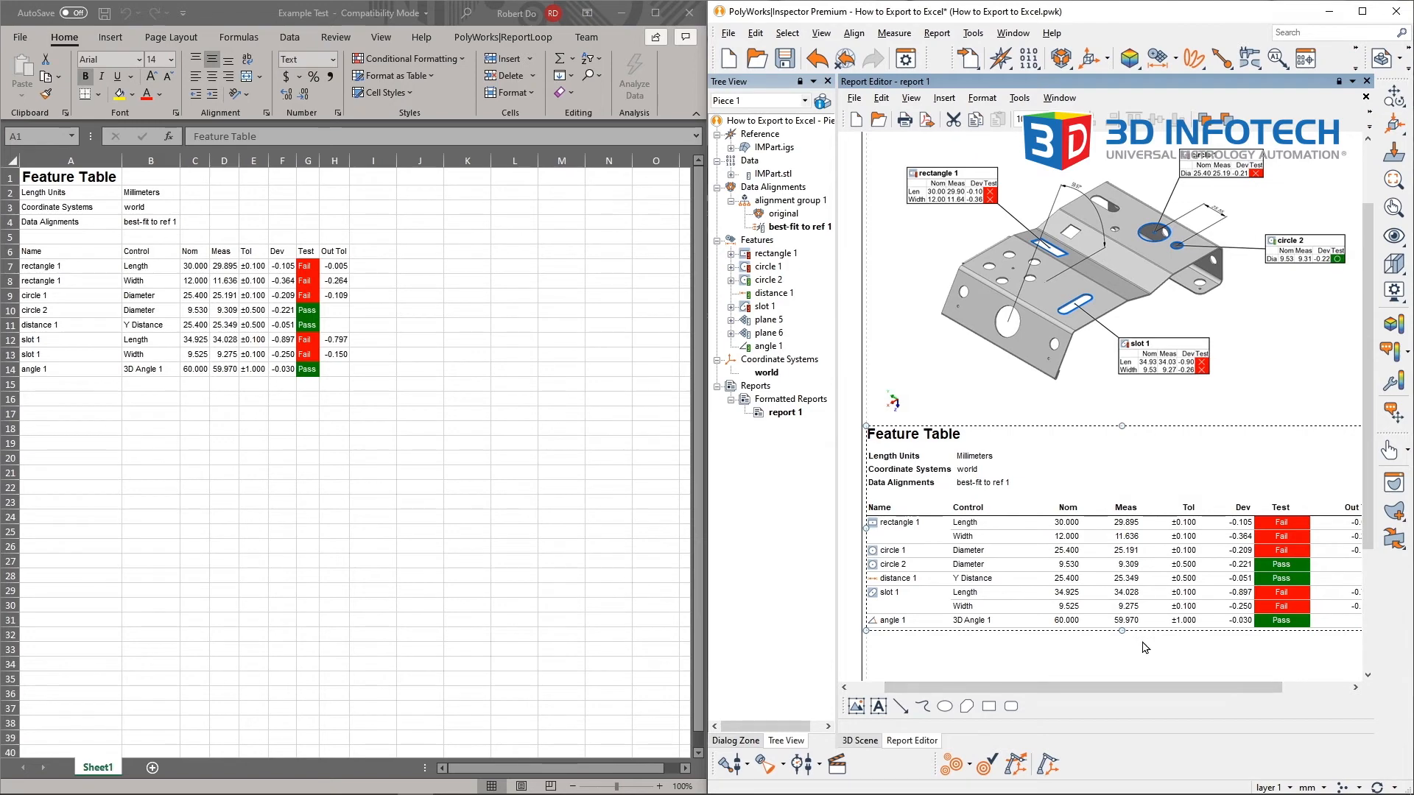
{"action": "scroll", "scroll_direction": "down", "scroll_amount": 3}
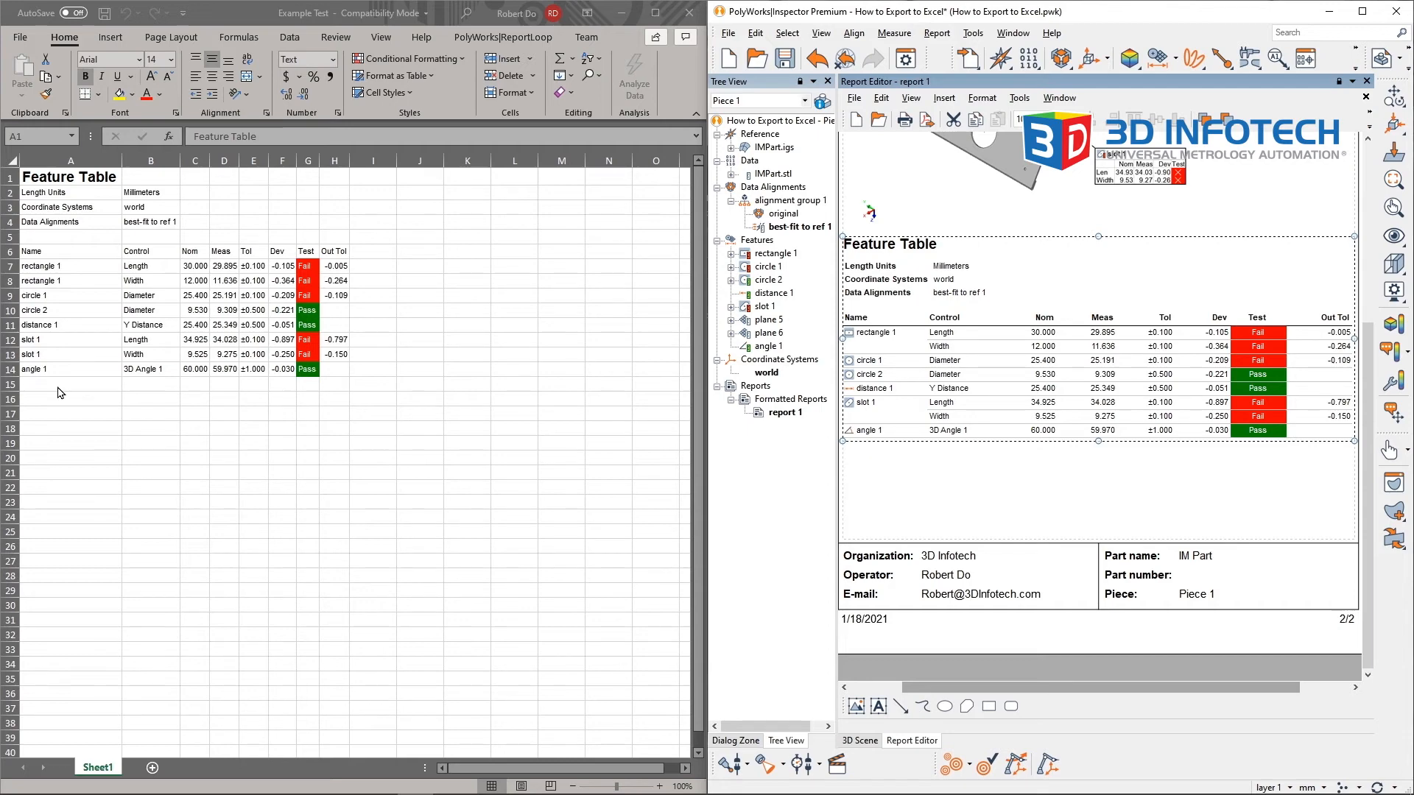
{"action": "left_click", "coordinate": [194, 265]}
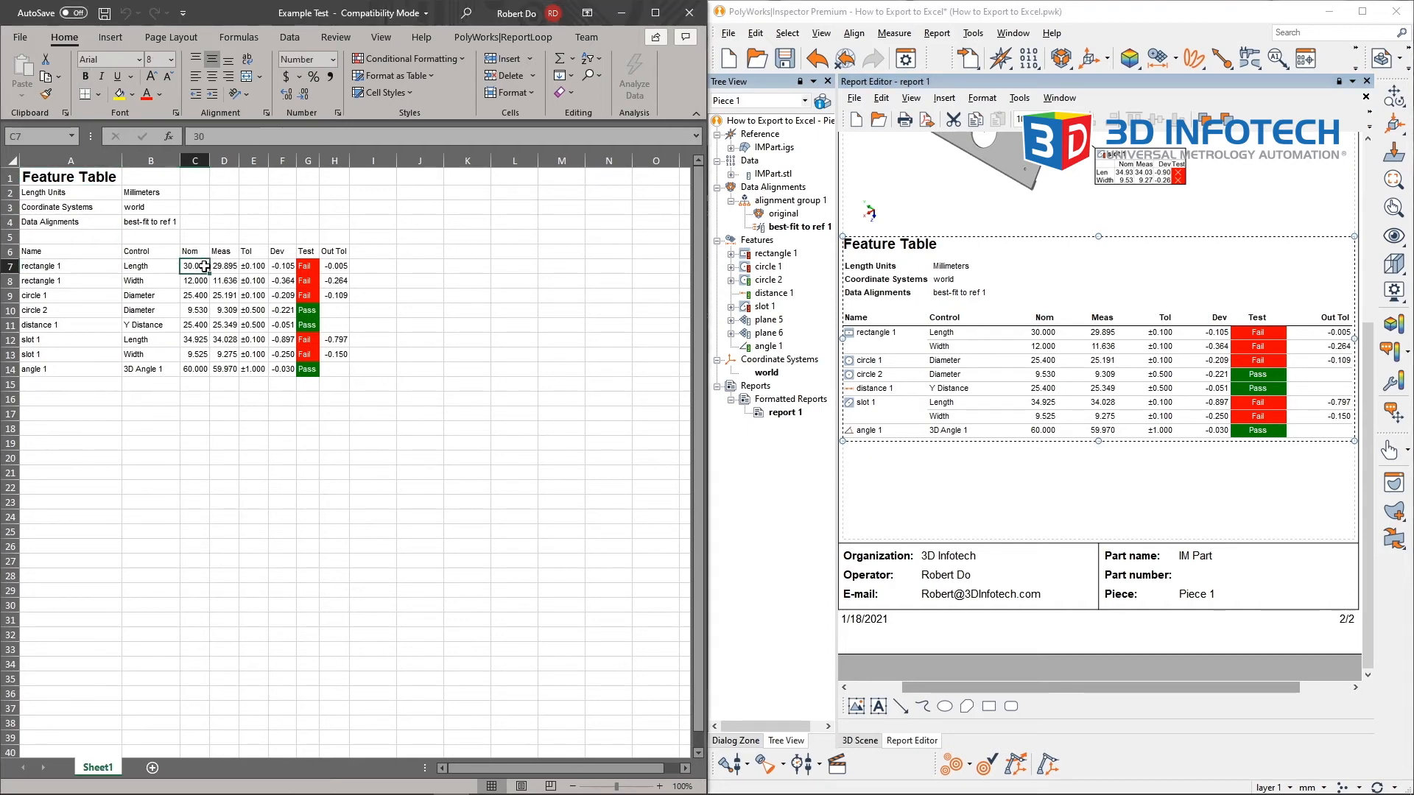
{"action": "left_click", "coordinate": [283, 265]}
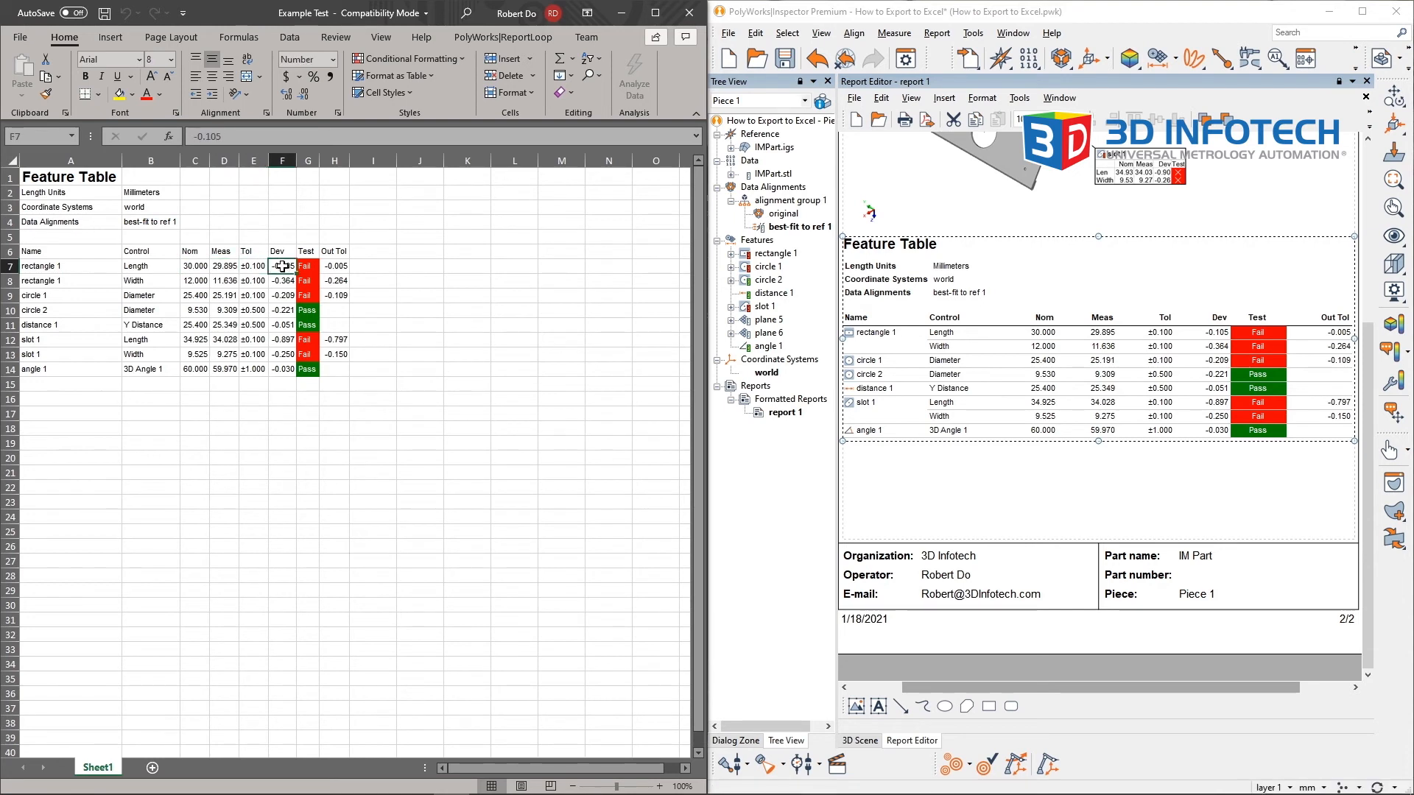
{"action": "left_click", "coordinate": [277, 279]}
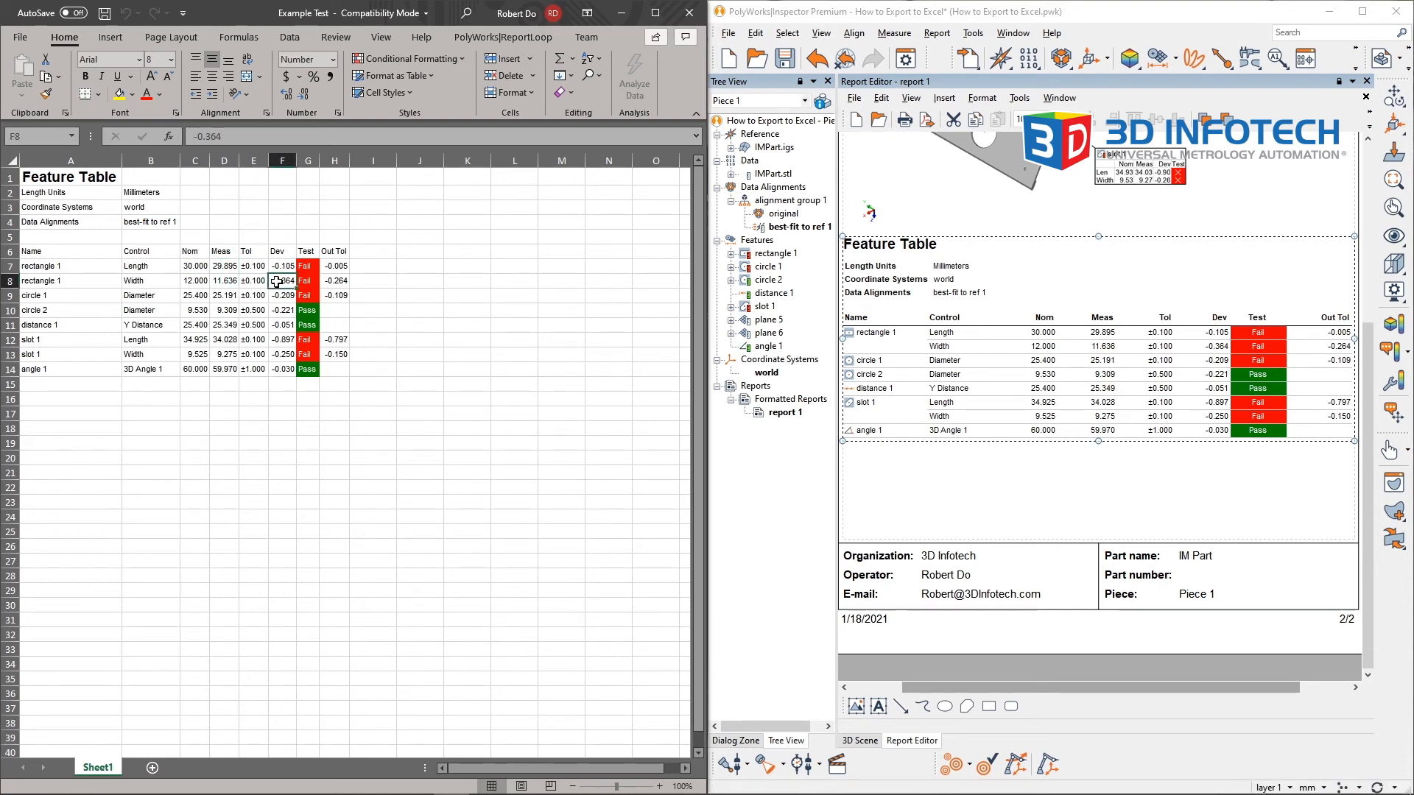